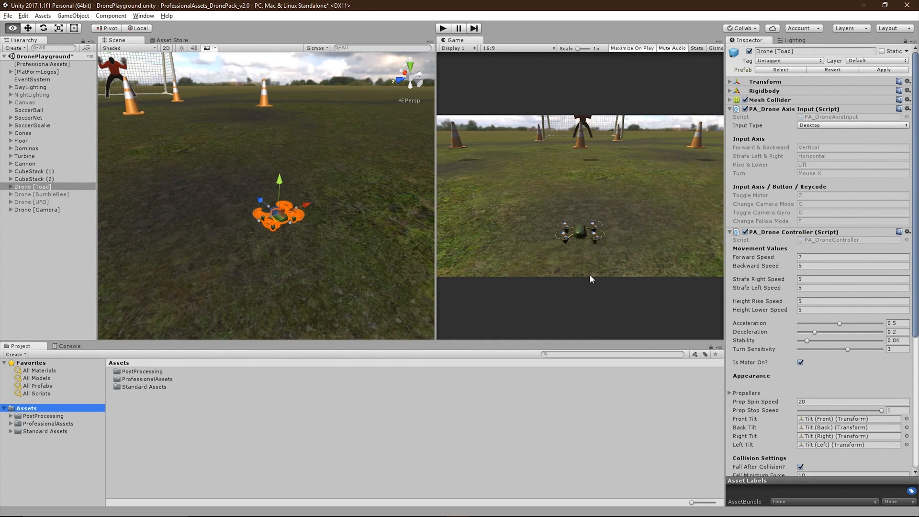
Open the Input Type list, browse into the DronePack folder, and reselect Drone [Toad].
{"action": "left_click", "coordinate": [851, 125]}
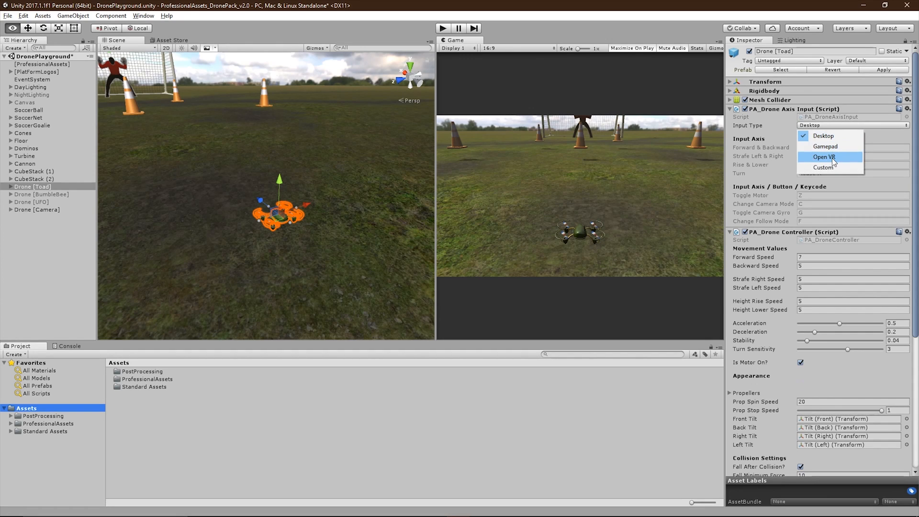
{"action": "mouse_move", "coordinate": [861, 130]}
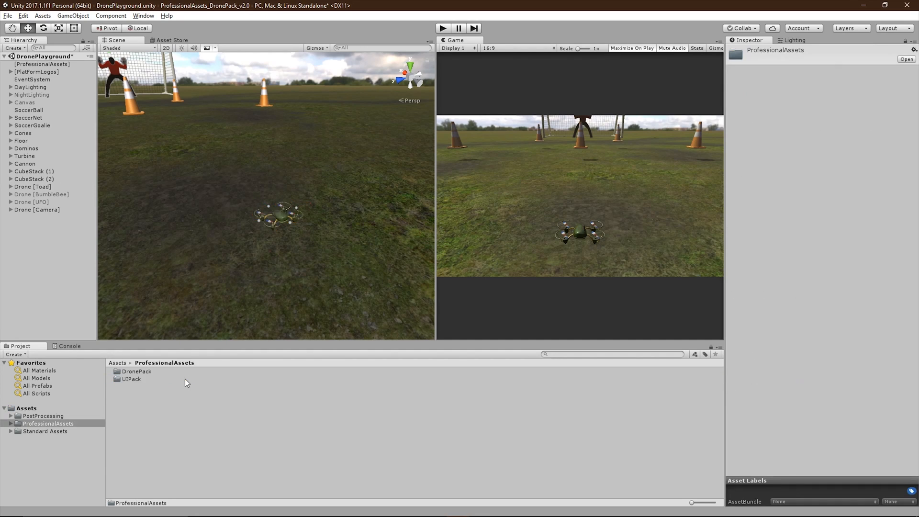
{"action": "double_click", "coordinate": [137, 371]}
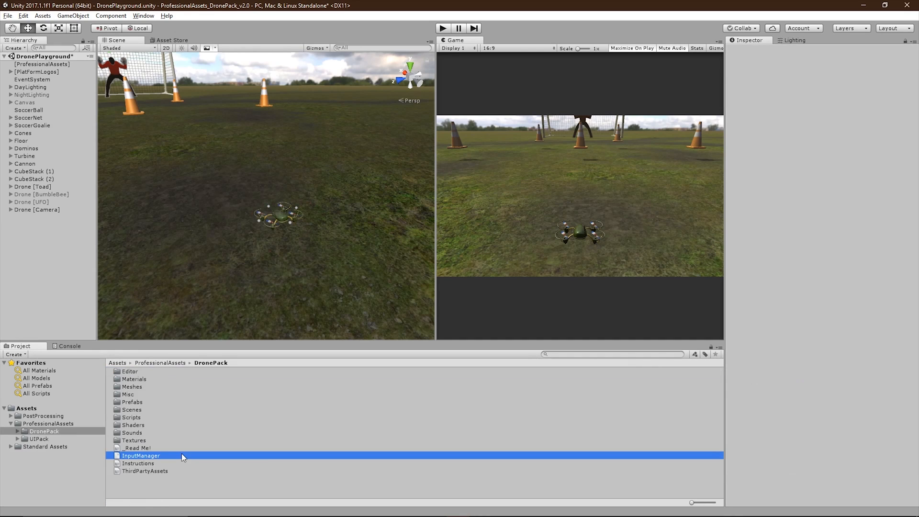
{"action": "mouse_move", "coordinate": [202, 458]}
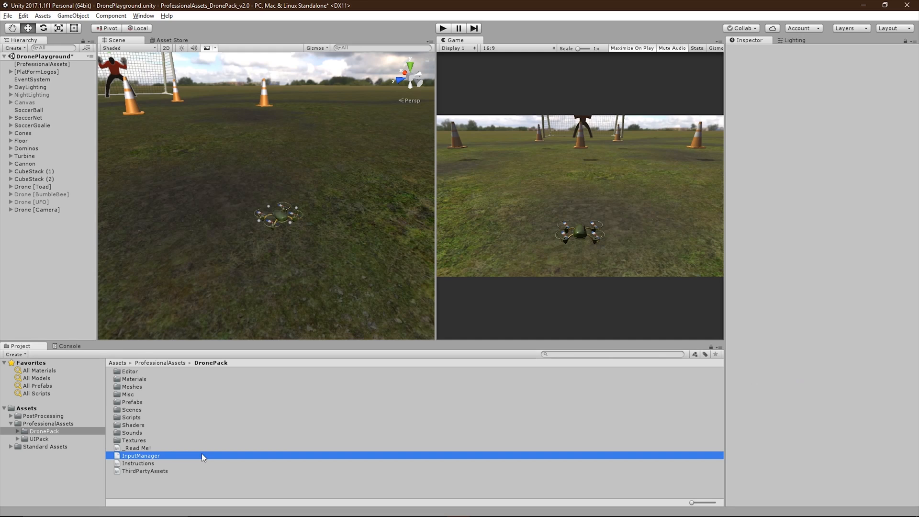
{"action": "left_click", "coordinate": [33, 186]}
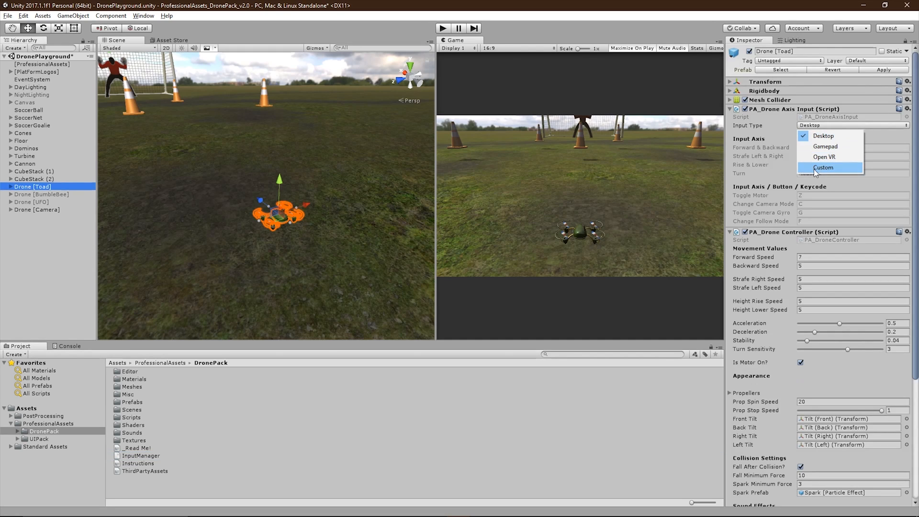
Switch the Toad drone's Input Type to Custom and inspect the Strafe and Turn axis names.
{"action": "left_click", "coordinate": [823, 168]}
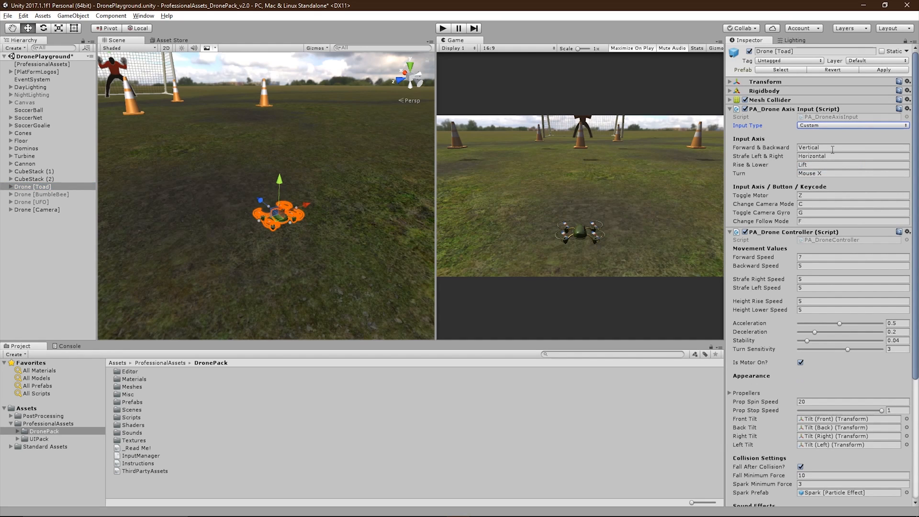
{"action": "left_click", "coordinate": [852, 156]}
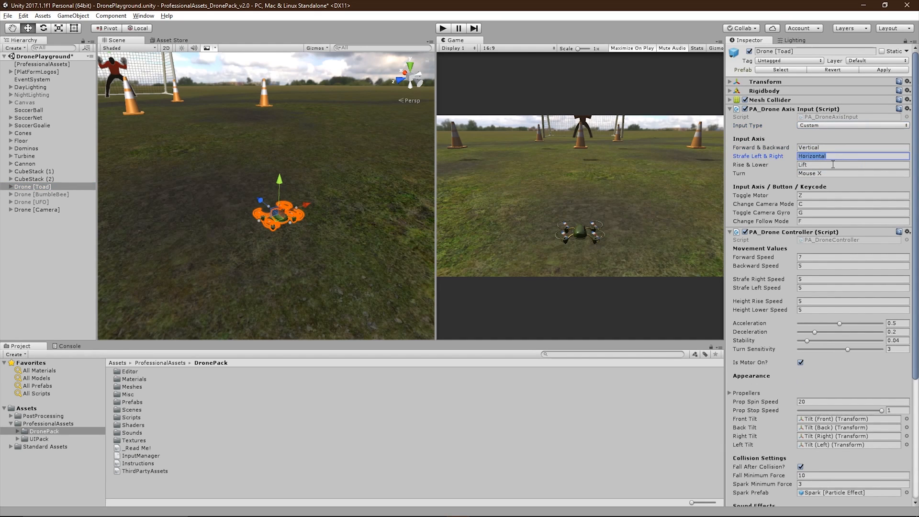
{"action": "left_click", "coordinate": [852, 173]}
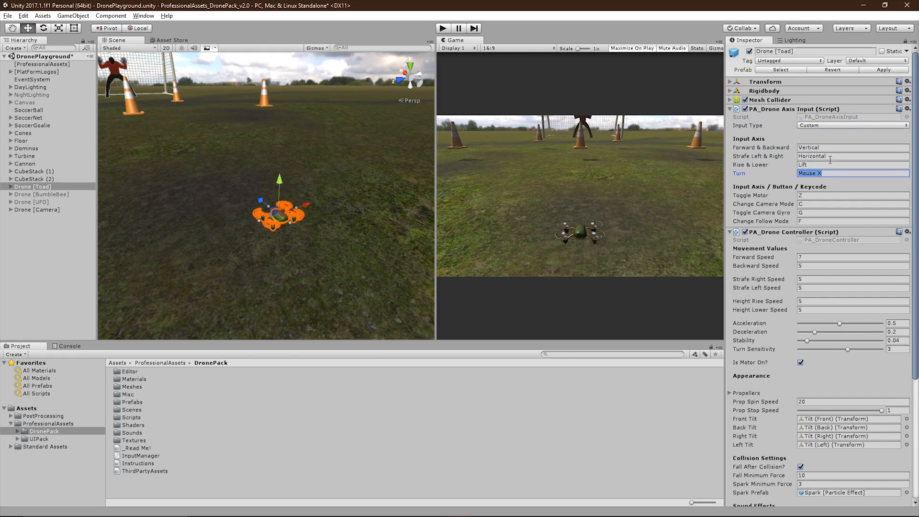
{"action": "left_click", "coordinate": [851, 125]}
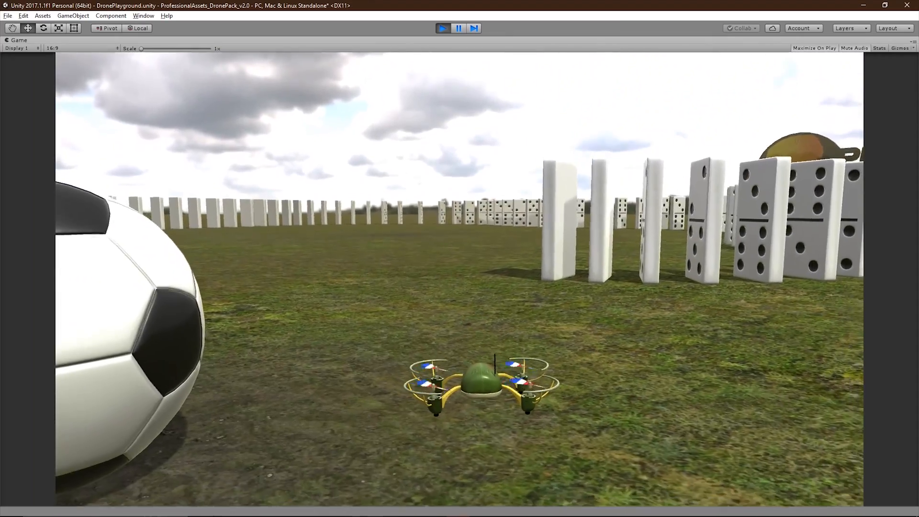
Stop the running test flight of the Toad drone.
{"action": "left_click", "coordinate": [851, 125]}
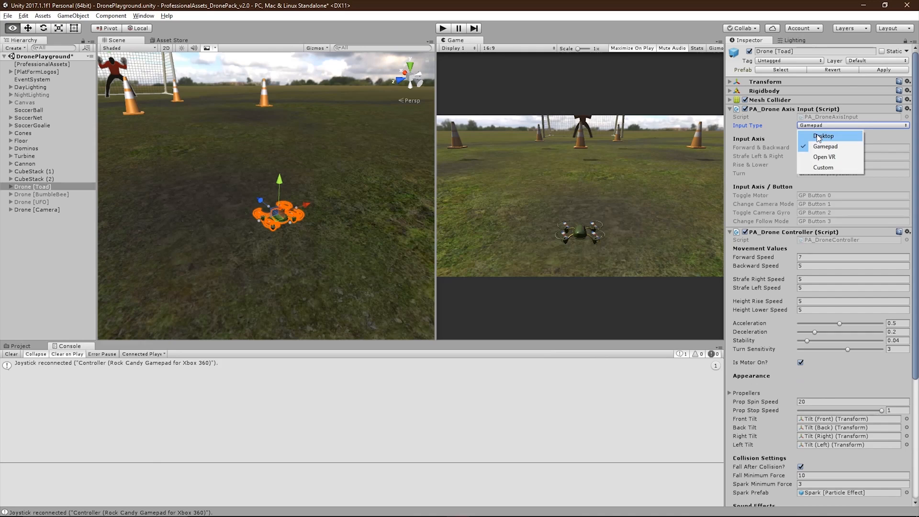
Keep Gamepad as the Toad drone's input type.
{"action": "left_click", "coordinate": [825, 146]}
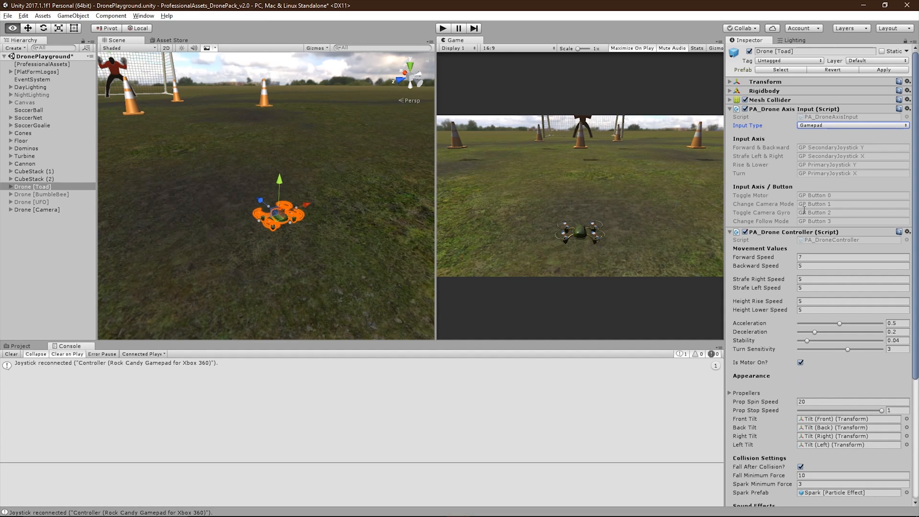
{"action": "mouse_move", "coordinate": [183, 374]}
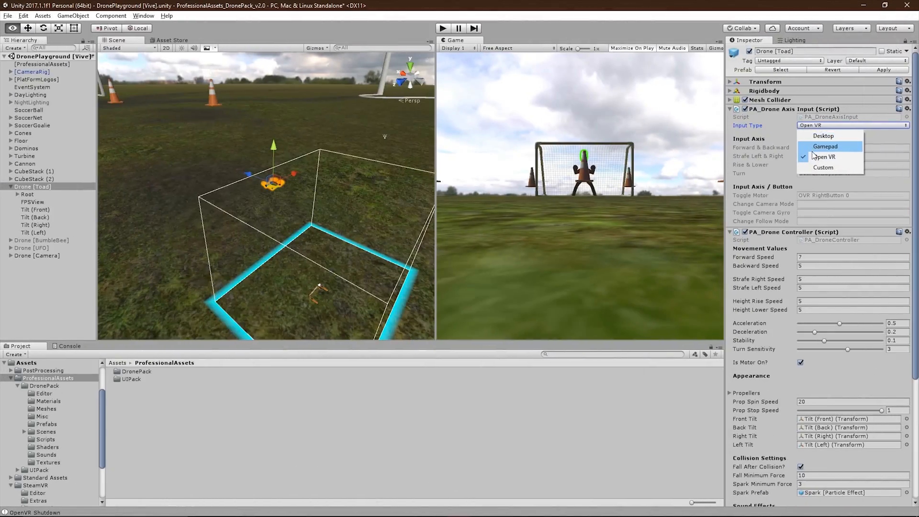
Keep Open VR as the drone's input type and run the Vive scene.
{"action": "left_click", "coordinate": [823, 156]}
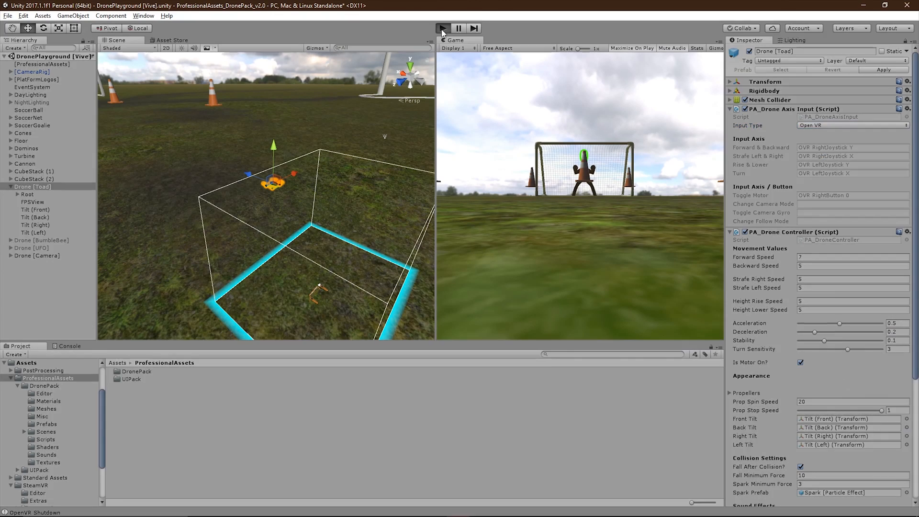
{"action": "left_click", "coordinate": [632, 47]}
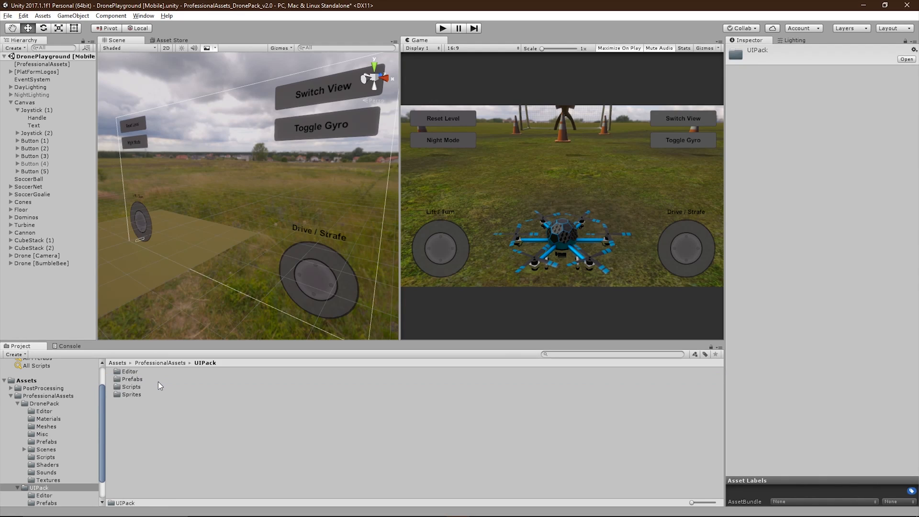
Open the DronePlayground [Mobile] scene from the Project window.
{"action": "double_click", "coordinate": [132, 379]}
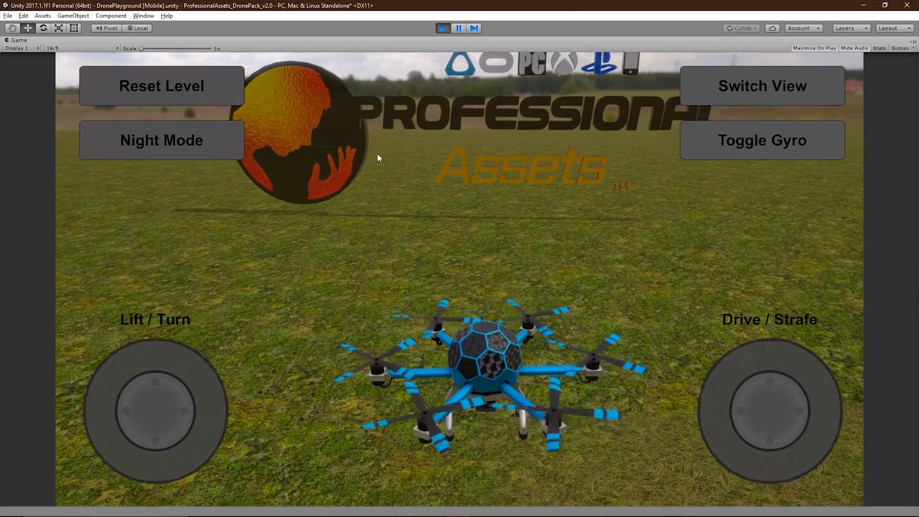
Turn on Night Mode in the running game, then stop Play mode.
{"action": "left_click", "coordinate": [161, 141]}
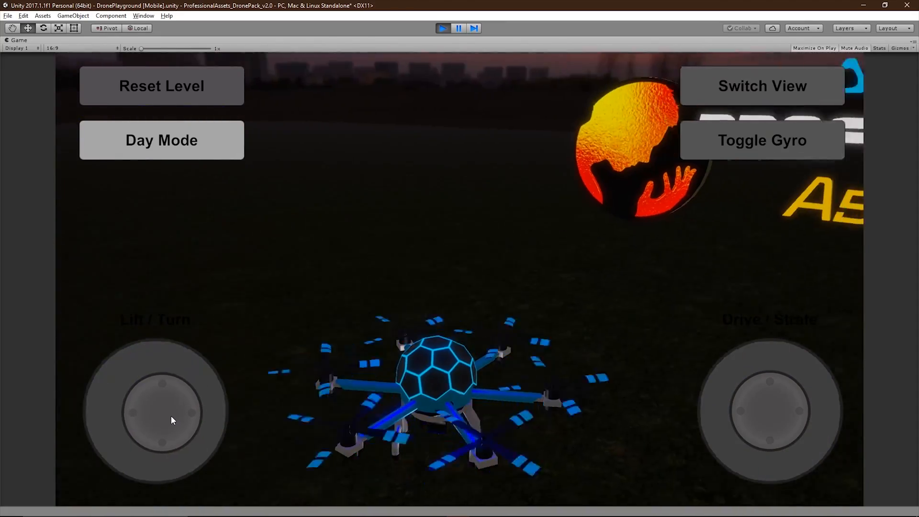
{"action": "left_click", "coordinate": [442, 28]}
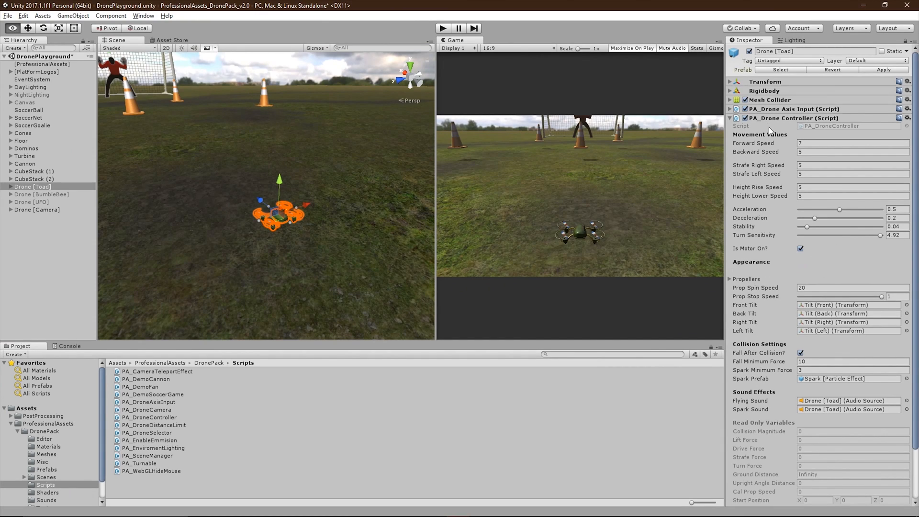
{"action": "mouse_move", "coordinate": [770, 138]}
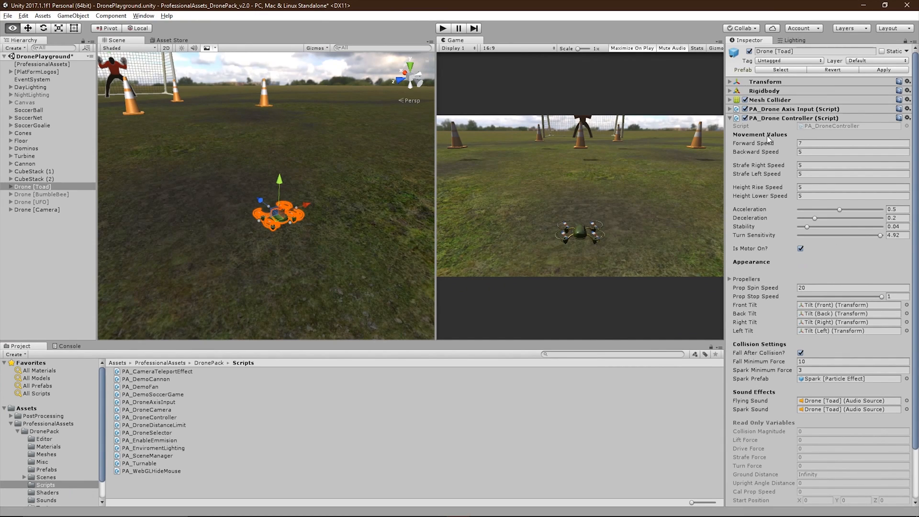
{"action": "mouse_move", "coordinate": [765, 148]}
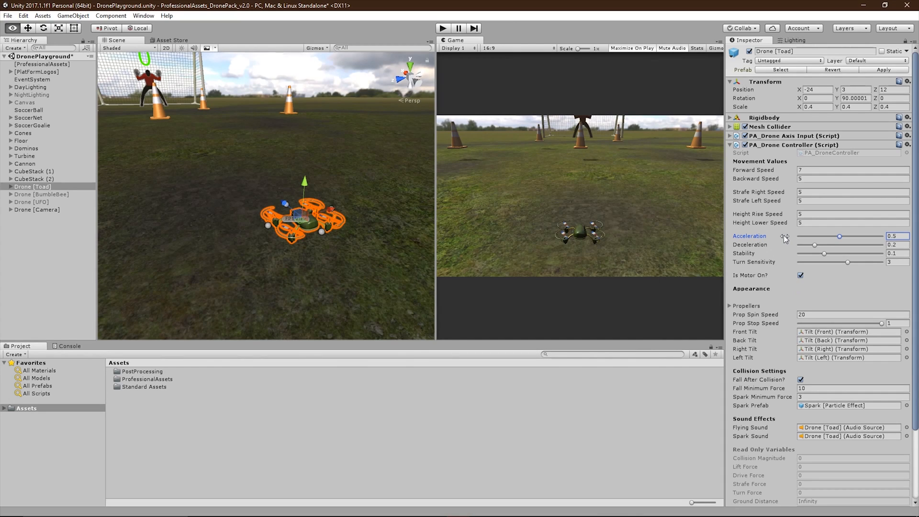
Drag the Toad drone's Acceleration slider up to 1.
{"action": "left_click_drag", "start_coordinate": [839, 236], "coordinate": [802, 235]}
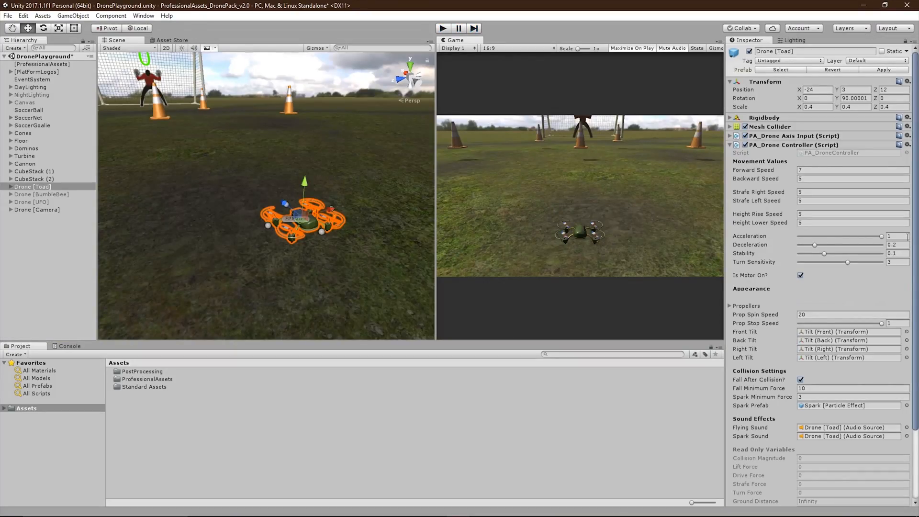
Return Acceleration to 0.5 and adjust the Deceleration slider.
{"action": "left_click_drag", "start_coordinate": [883, 236], "coordinate": [840, 236]}
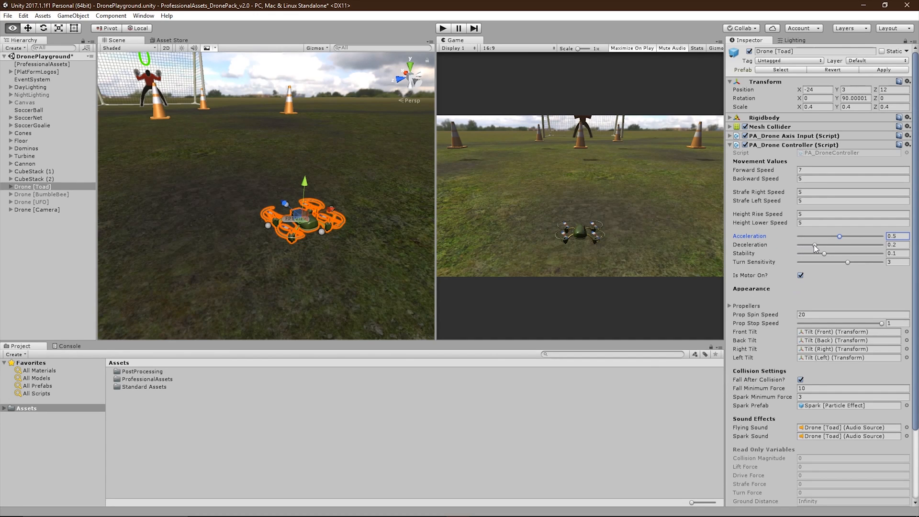
{"action": "left_click_drag", "start_coordinate": [824, 244], "coordinate": [804, 245]}
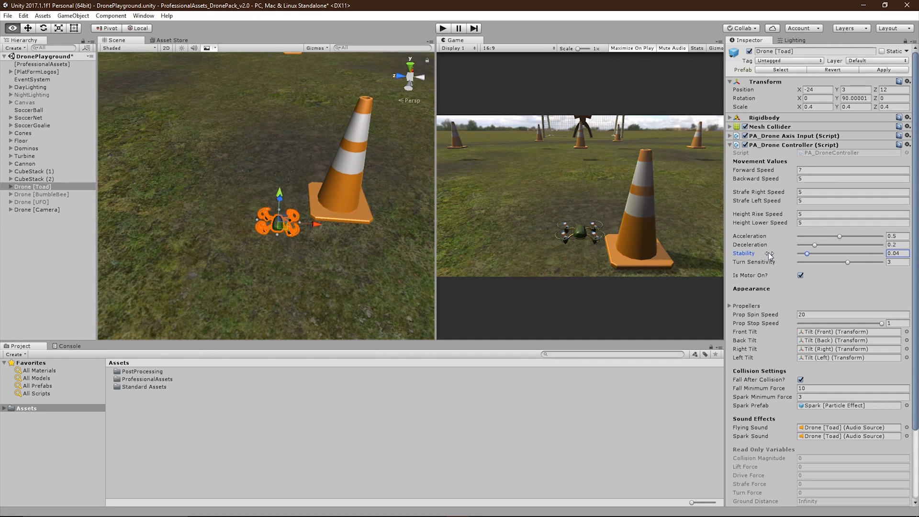
Adjust the Stability slider, stop the test flight, and raise Turn Sensitivity to 4.92.
{"action": "left_click_drag", "start_coordinate": [807, 254], "coordinate": [801, 254]}
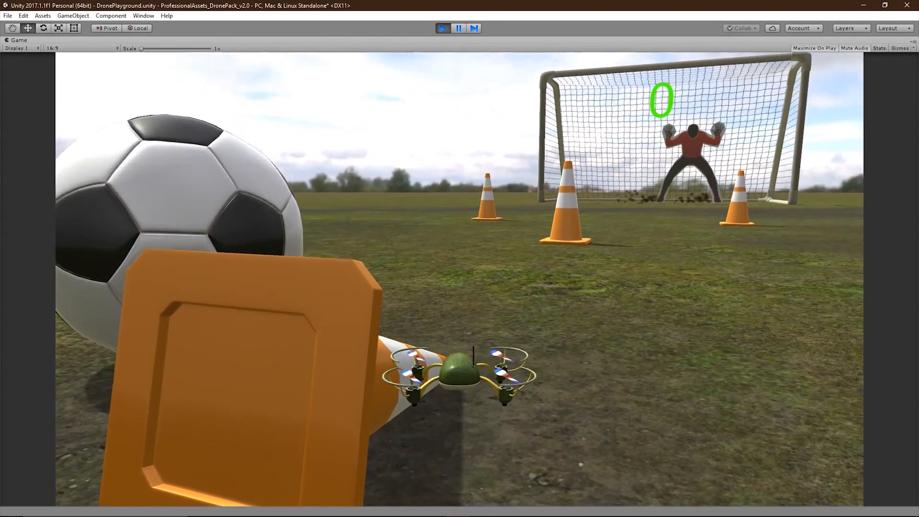
{"action": "left_click", "coordinate": [442, 28]}
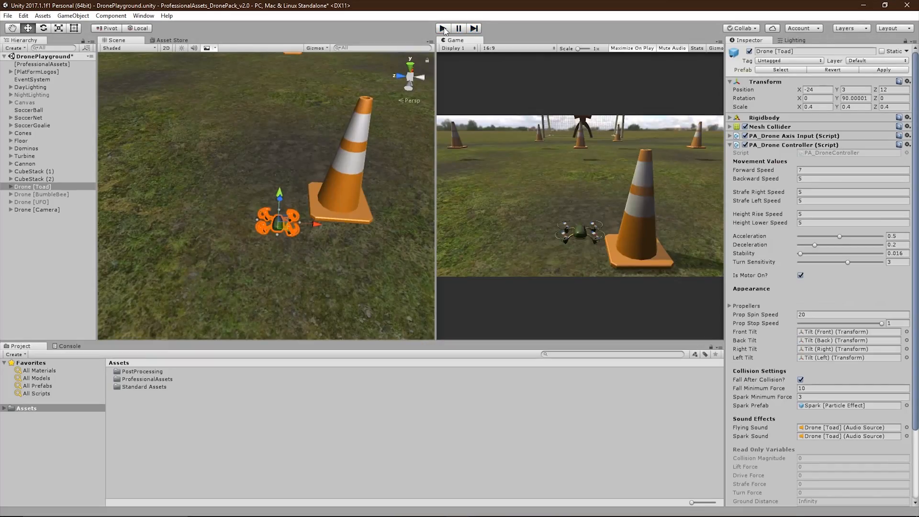
{"action": "left_click_drag", "start_coordinate": [800, 254], "coordinate": [850, 254]}
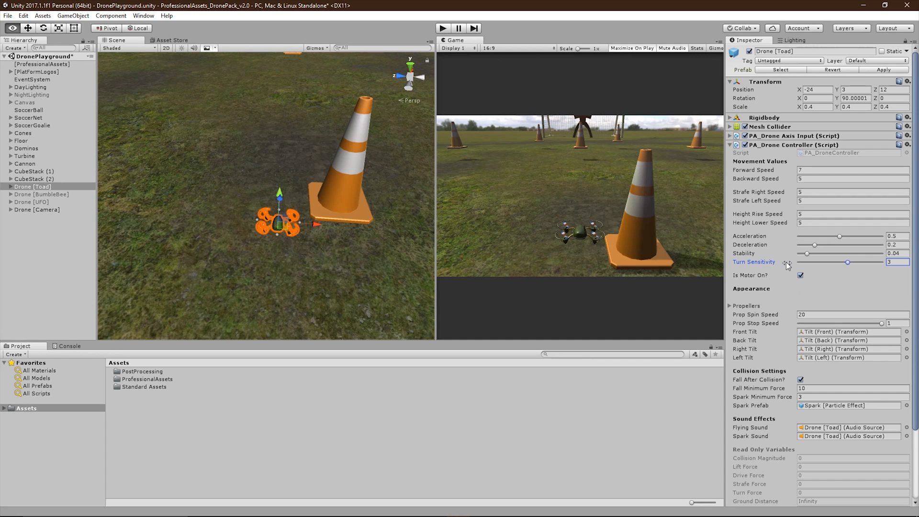
{"action": "left_click_drag", "start_coordinate": [847, 262], "coordinate": [802, 262]}
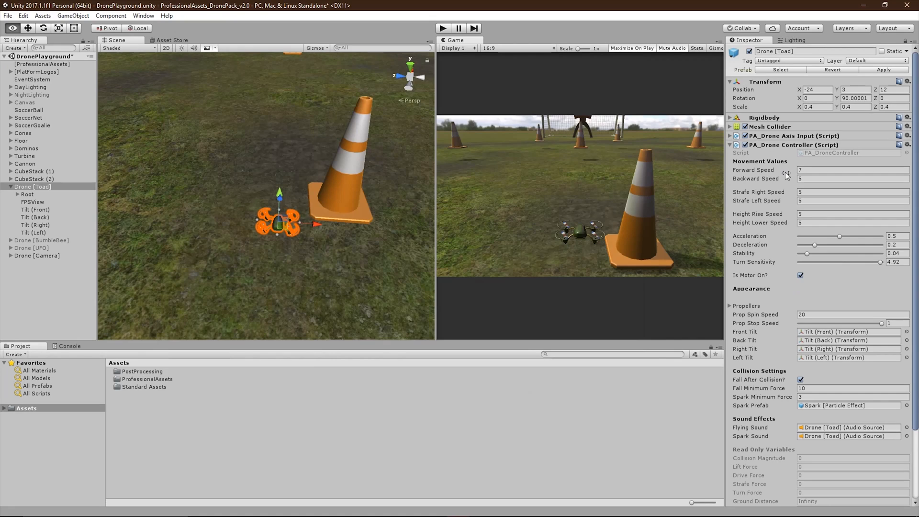
{"action": "mouse_move", "coordinate": [749, 282]}
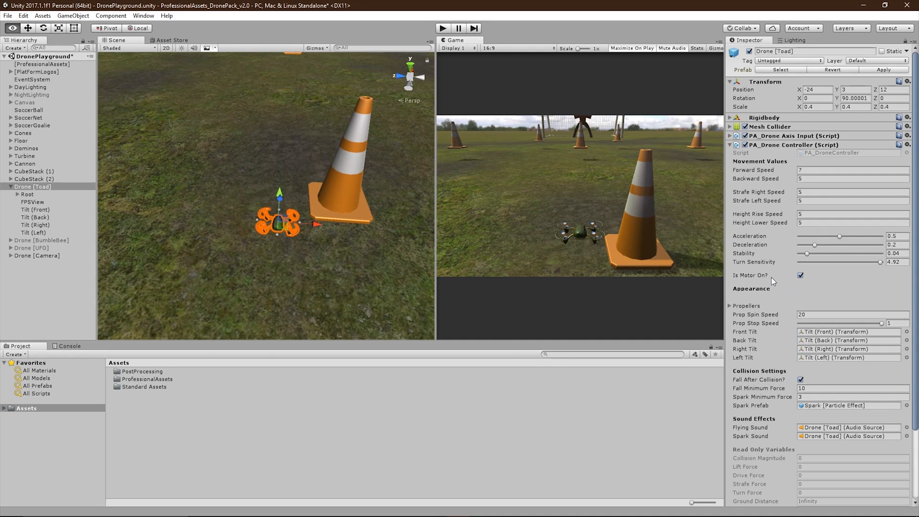
{"action": "mouse_move", "coordinate": [765, 305]}
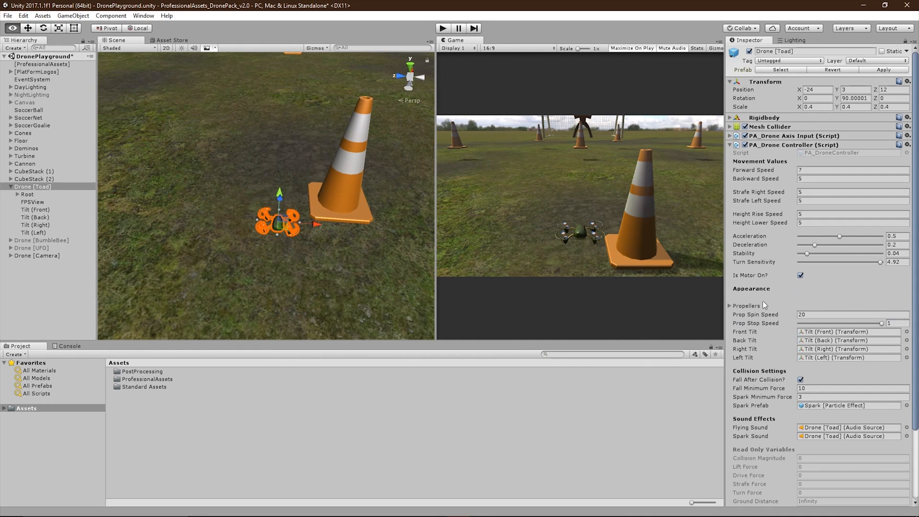
Check the four assigned propellers and re-enter Prop Spin Speed as 20.
{"action": "left_click", "coordinate": [730, 305]}
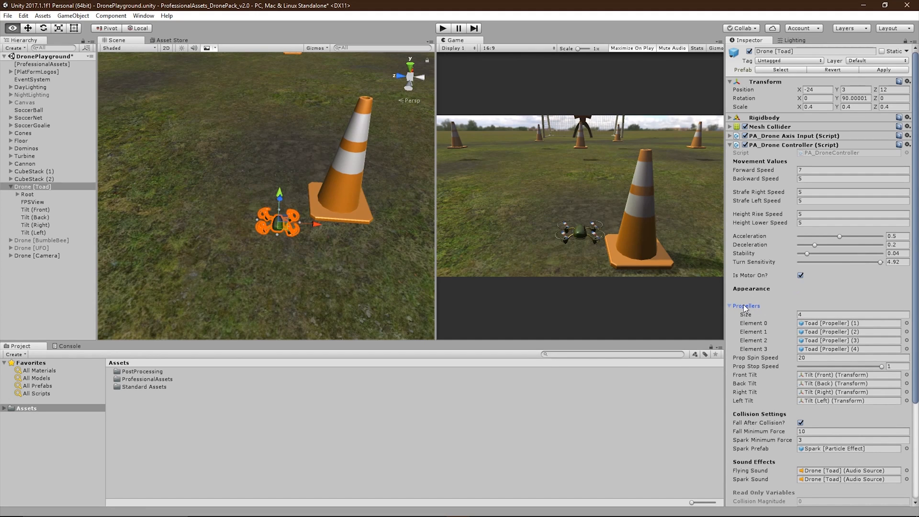
{"action": "left_click", "coordinate": [729, 306]}
{"action": "type", "text": "1"}
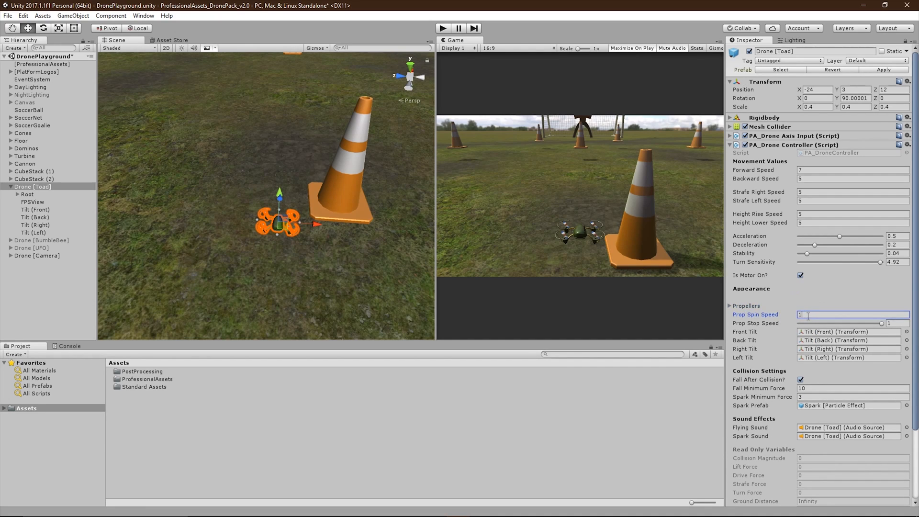
{"action": "type", "text": "0"}
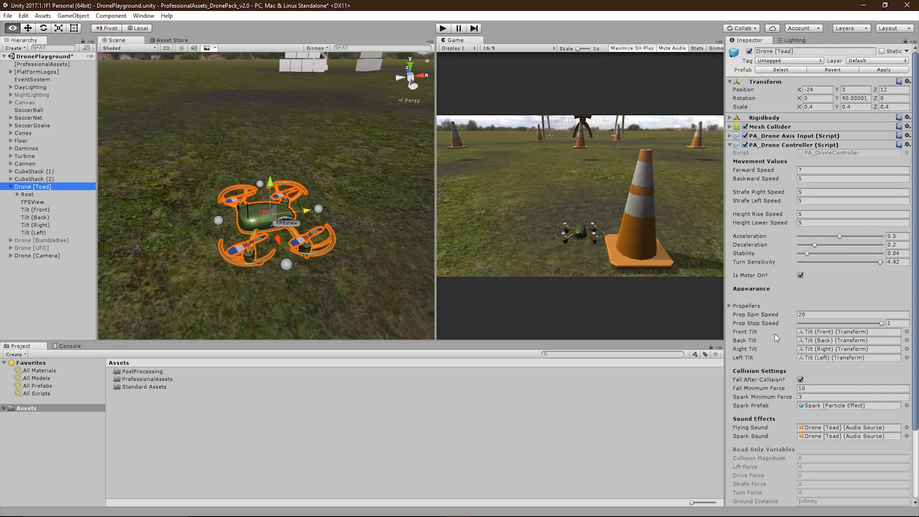
Select the right tilt point and drag it inward toward the drone body.
{"action": "left_click", "coordinate": [35, 209]}
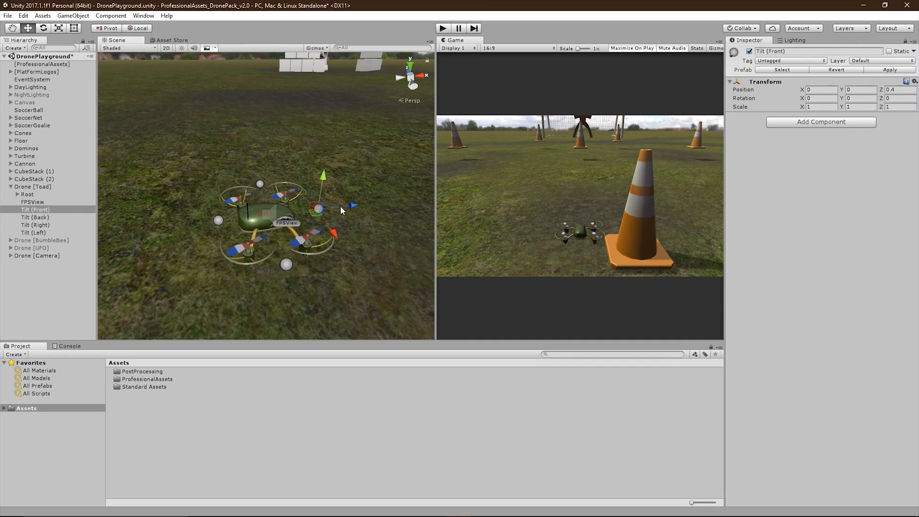
{"action": "left_click", "coordinate": [34, 232]}
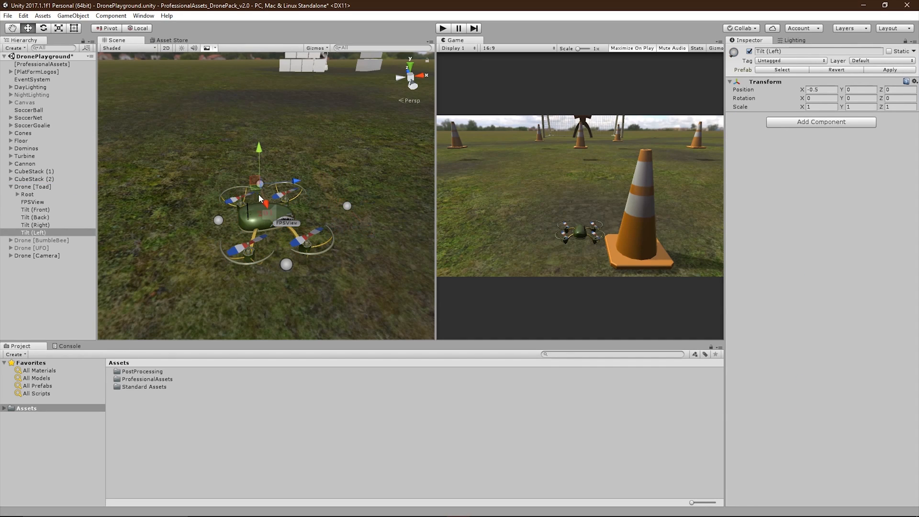
{"action": "left_click", "coordinate": [34, 217]}
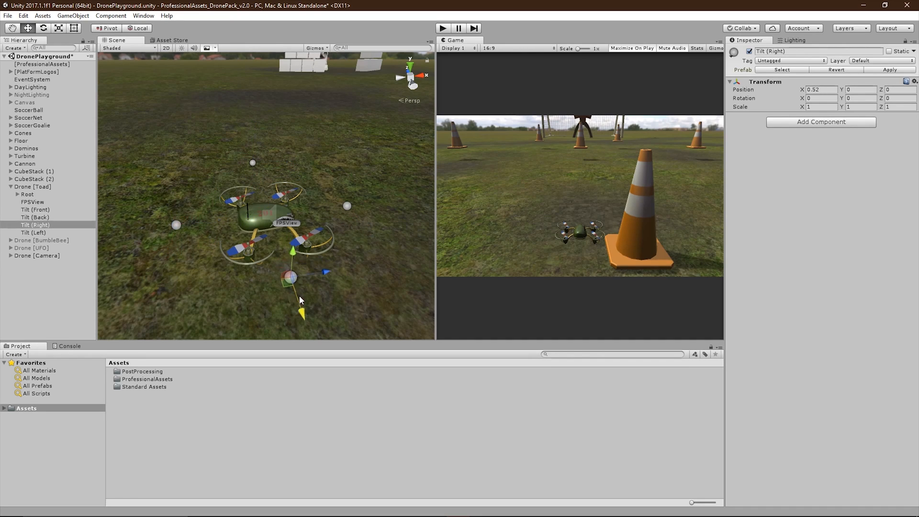
{"action": "left_click_drag", "start_coordinate": [288, 278], "coordinate": [300, 306]}
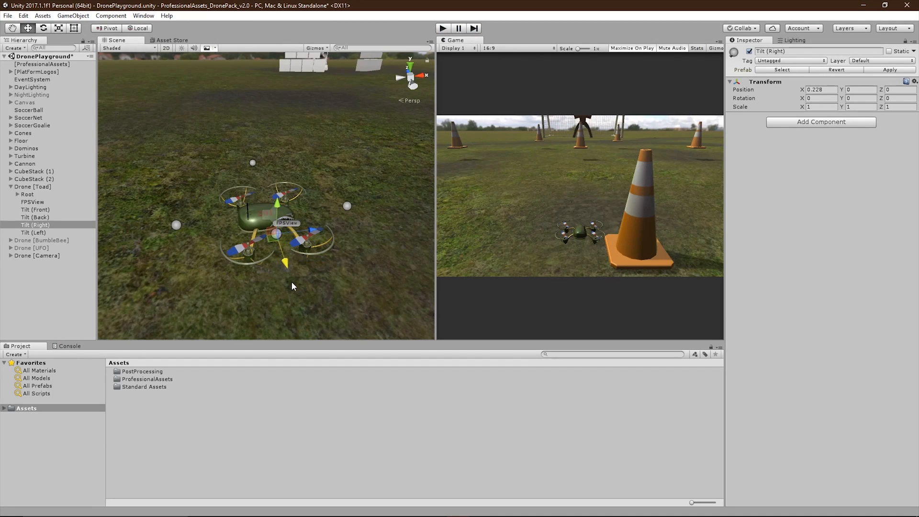
Select the left tilt point and drag it inward to X -0.161.
{"action": "left_click", "coordinate": [35, 209]}
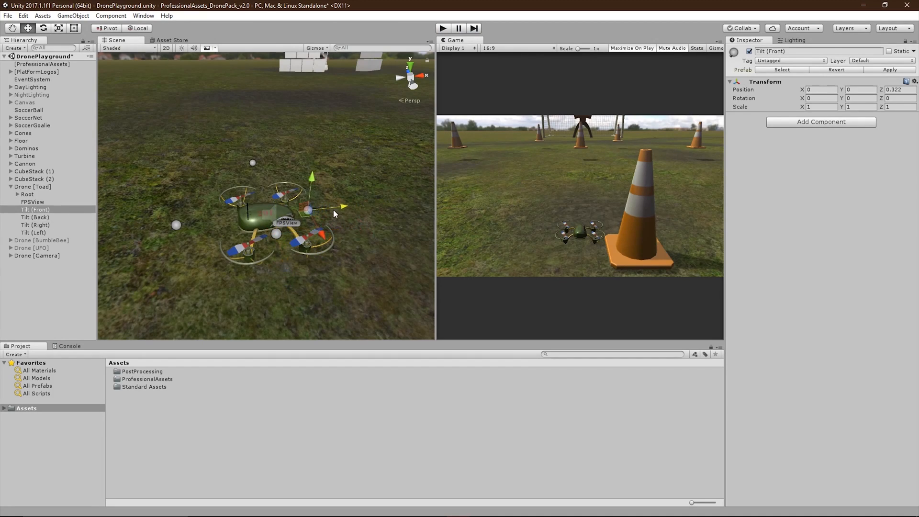
{"action": "left_click", "coordinate": [34, 217]}
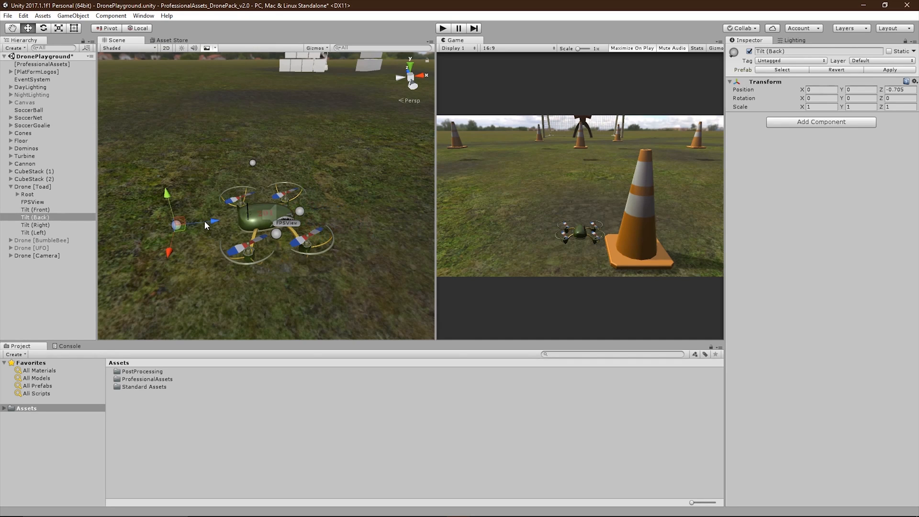
{"action": "left_click", "coordinate": [34, 232]}
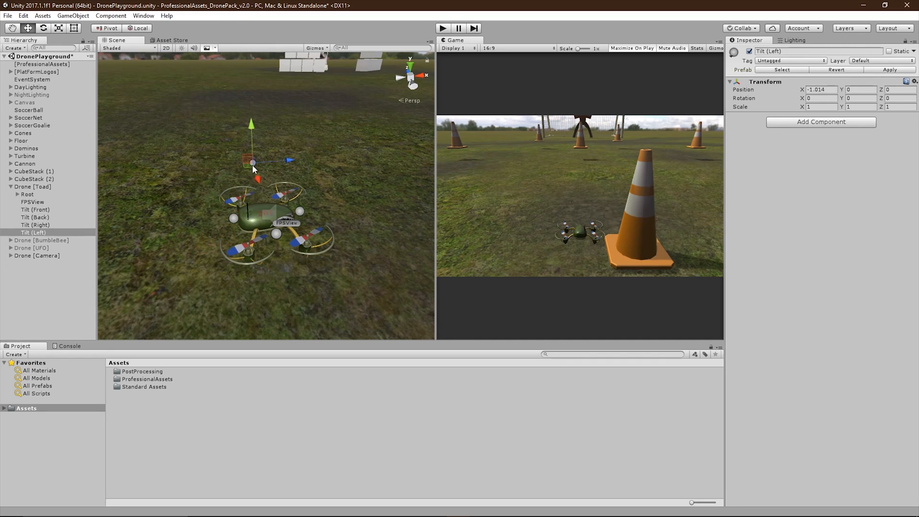
{"action": "left_click_drag", "start_coordinate": [252, 163], "coordinate": [265, 200]}
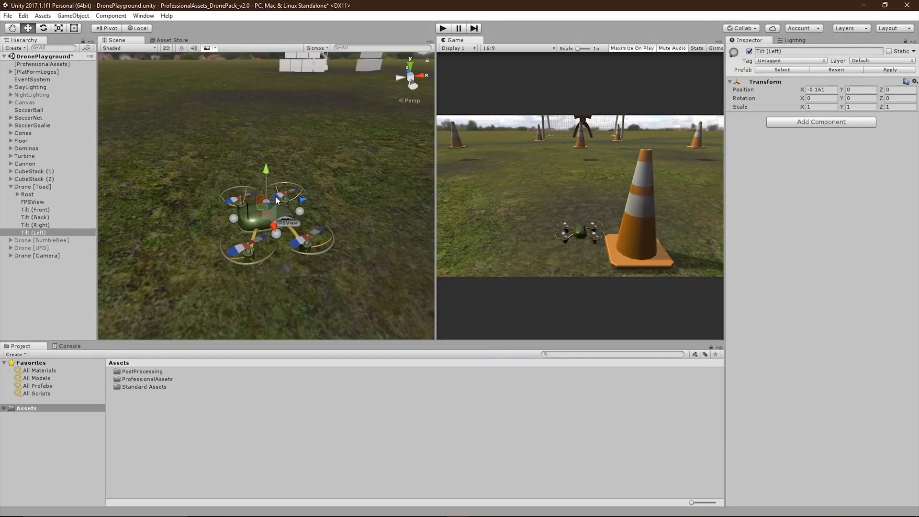
{"action": "mouse_move", "coordinate": [273, 226]}
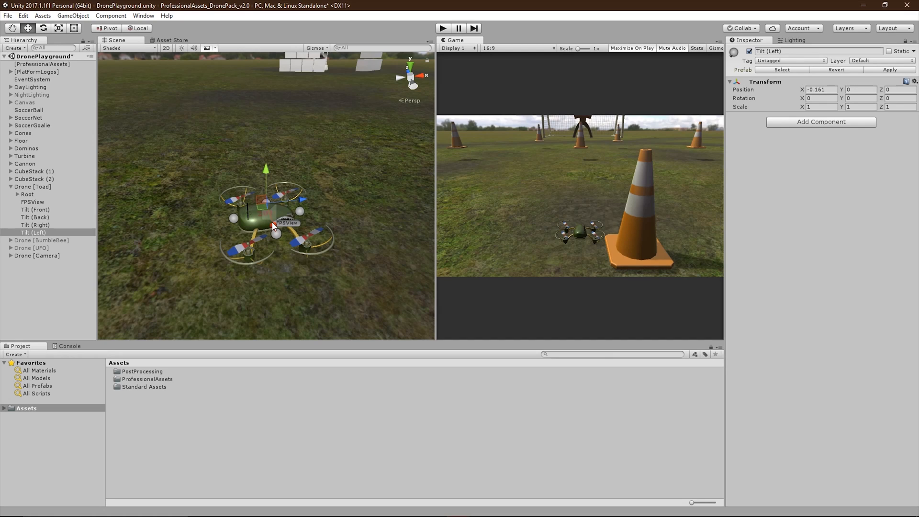
Select Tilt (Front), then reselect Drone (Toad) to review its four assigned tilt slots.
{"action": "left_click", "coordinate": [35, 209]}
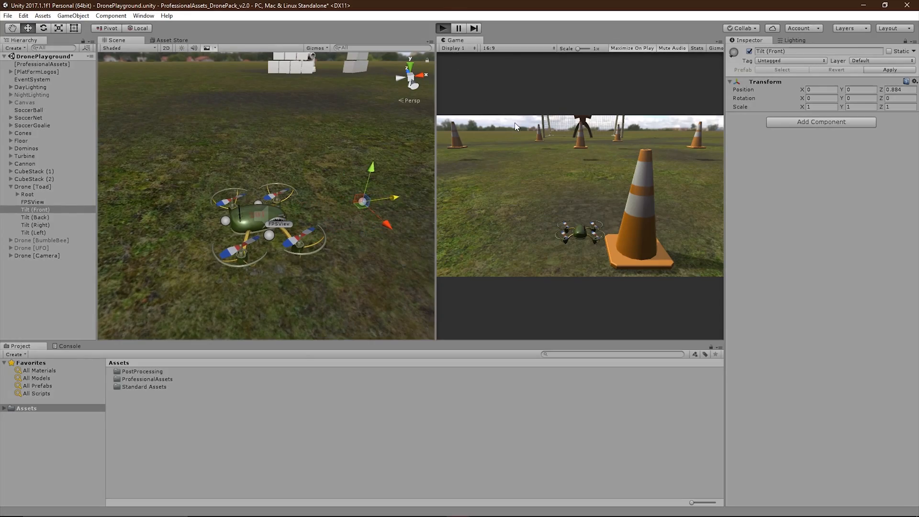
{"action": "left_click", "coordinate": [632, 48]}
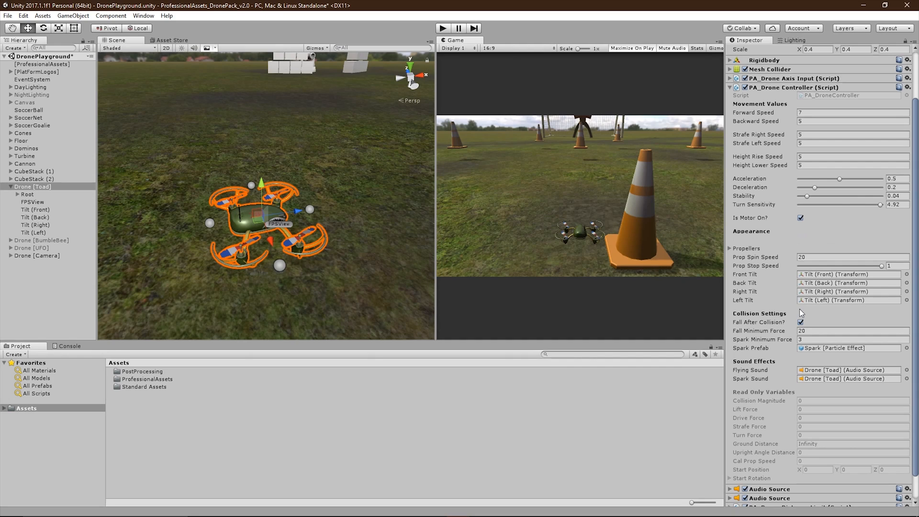
{"action": "mouse_move", "coordinate": [789, 334]}
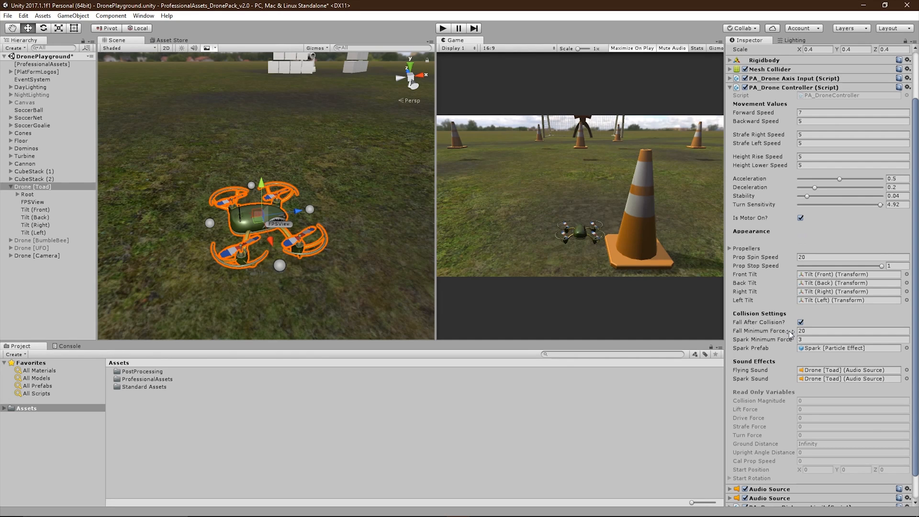
Test-fly the Toad drone in Play mode, then check Fall Minimum Force 10 and Spark Minimum Force 3.
{"action": "left_click", "coordinate": [850, 331]}
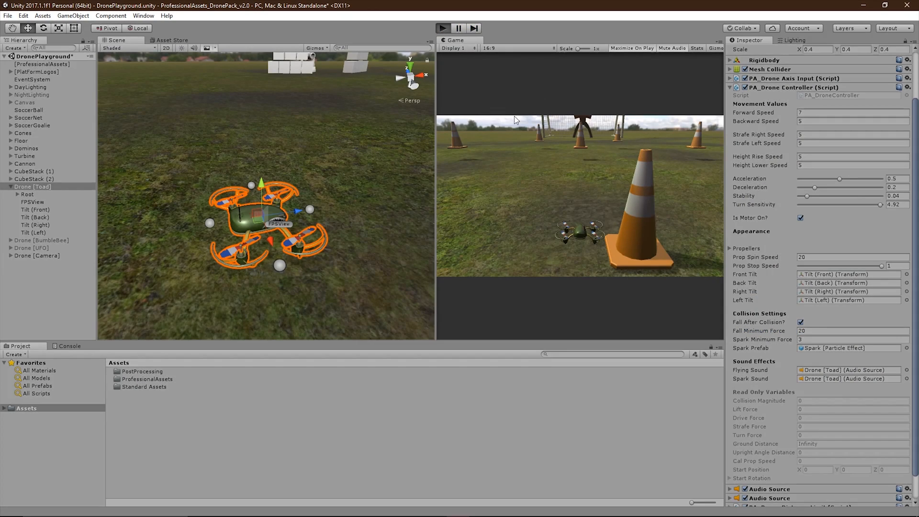
{"action": "left_click", "coordinate": [632, 48]}
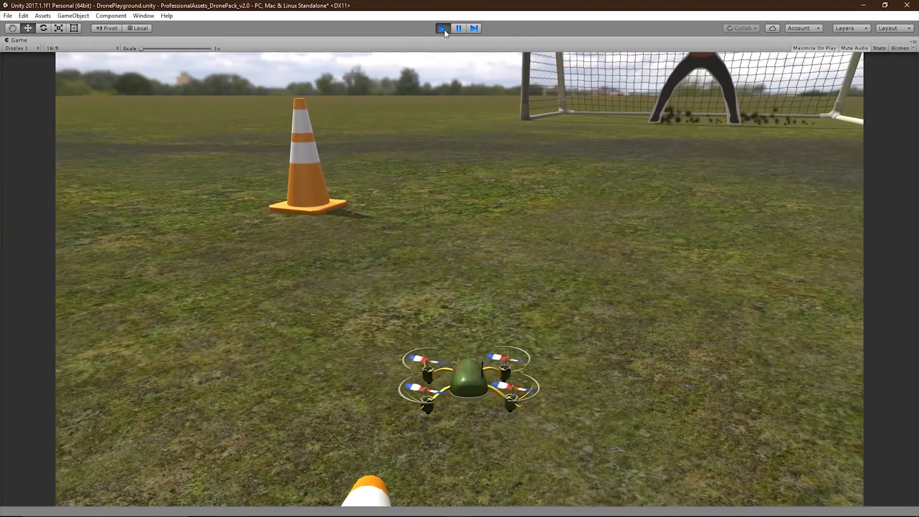
{"action": "left_click", "coordinate": [443, 28]}
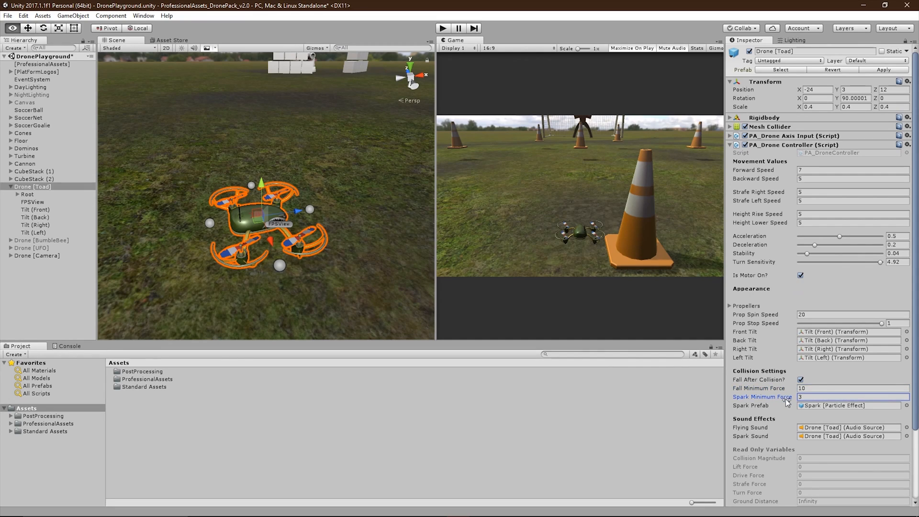
Expand the first Audio Source to show the looping, play-on-awake Toad [flying] clip.
{"action": "left_click", "coordinate": [851, 405]}
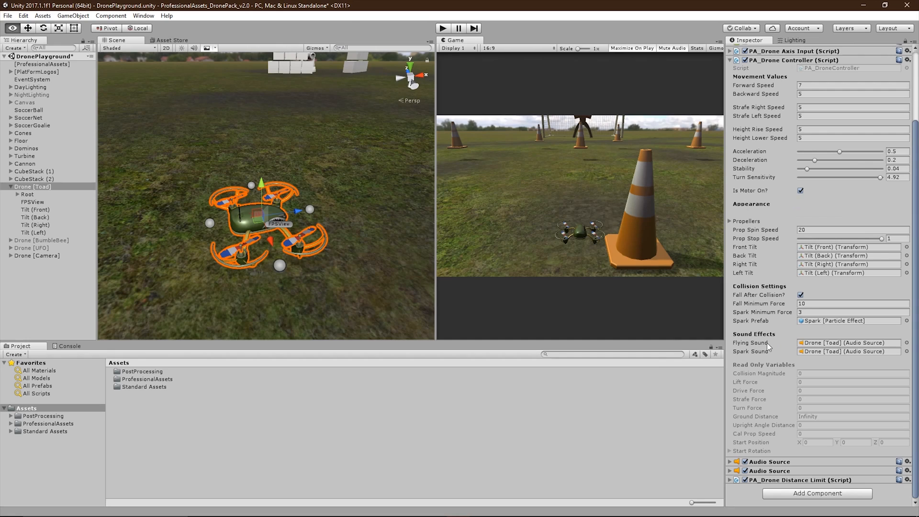
{"action": "mouse_move", "coordinate": [771, 361]}
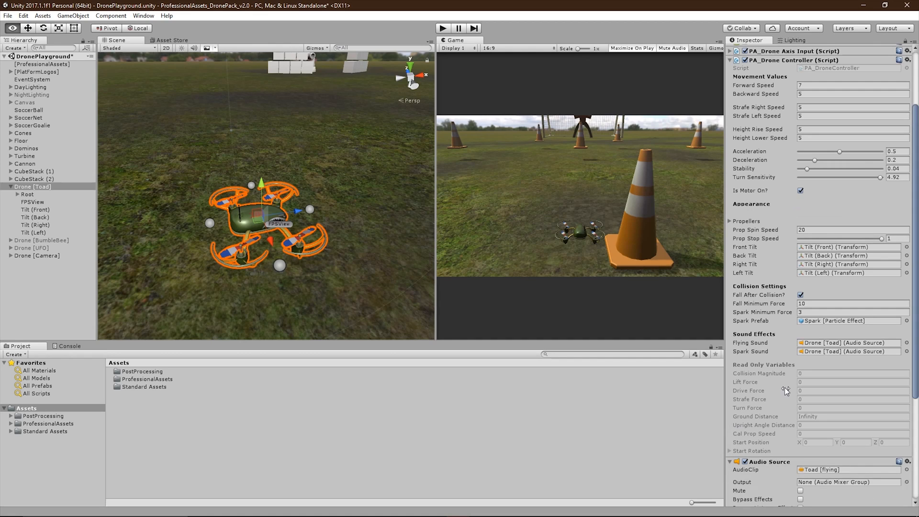
{"action": "scroll", "scroll_direction": "down", "scroll_amount": 3}
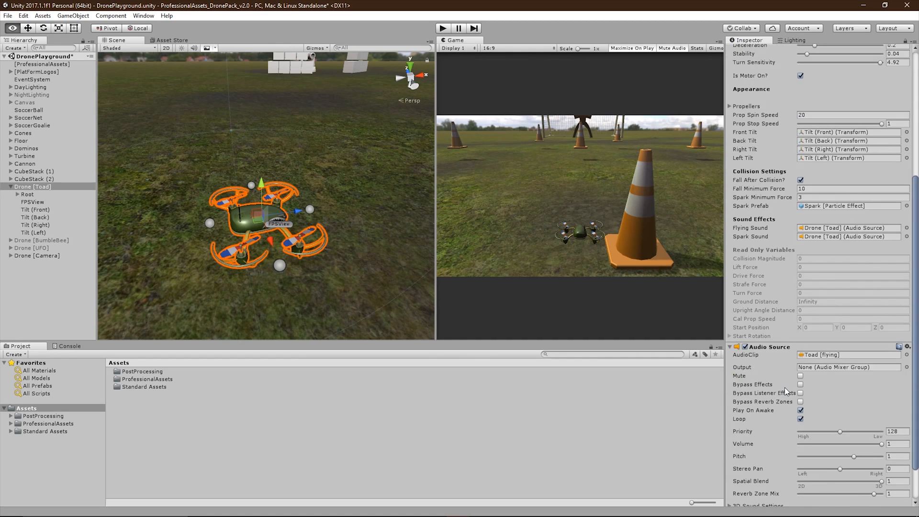